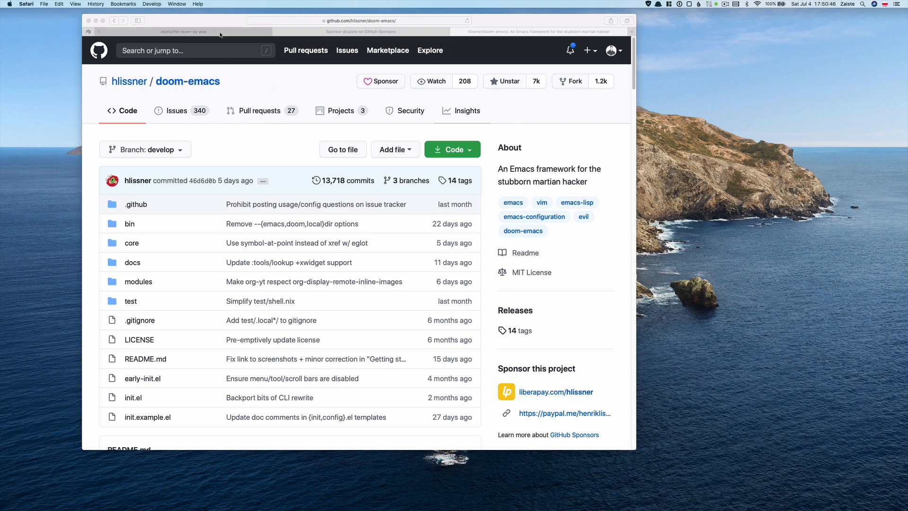
Step: Open the the-raven-by-poe repository's pull requests list on GitHub
left_click(197, 31)
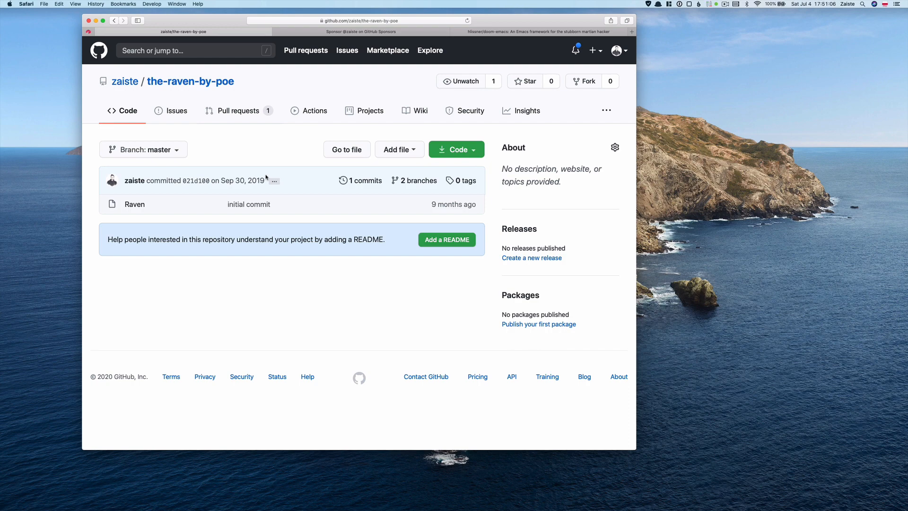
mouse_move(257, 162)
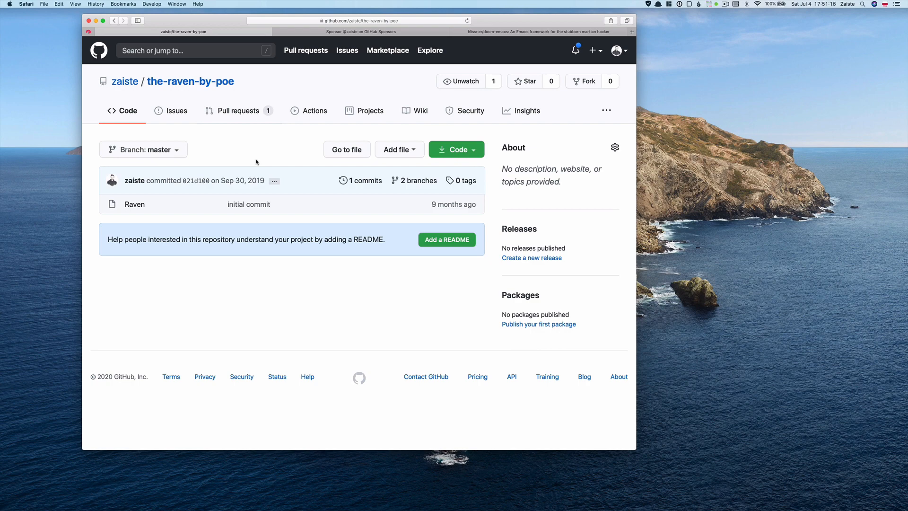
mouse_move(263, 188)
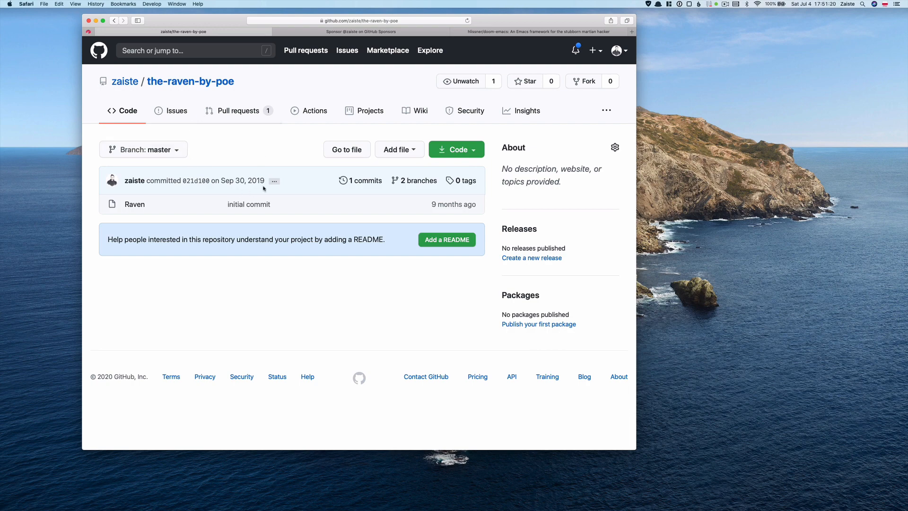
left_click(238, 110)
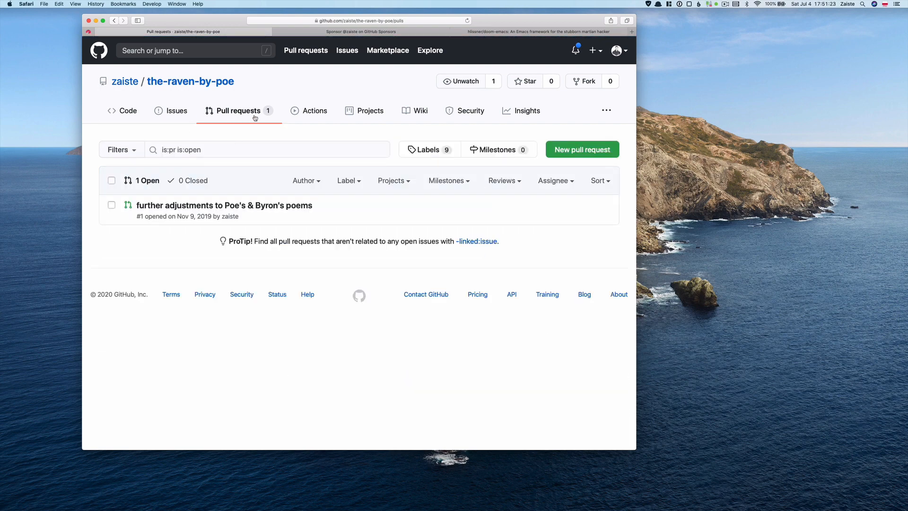
left_click(224, 205)
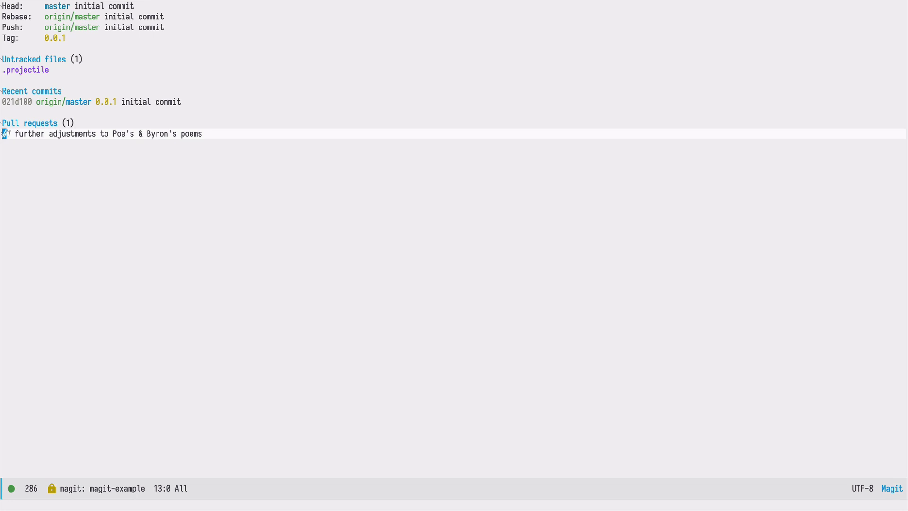
left_click(102, 133)
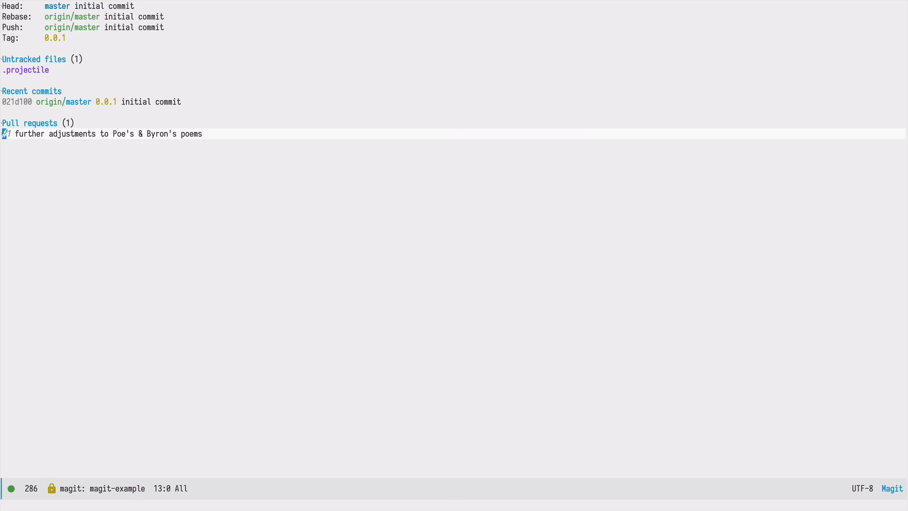
key("b")
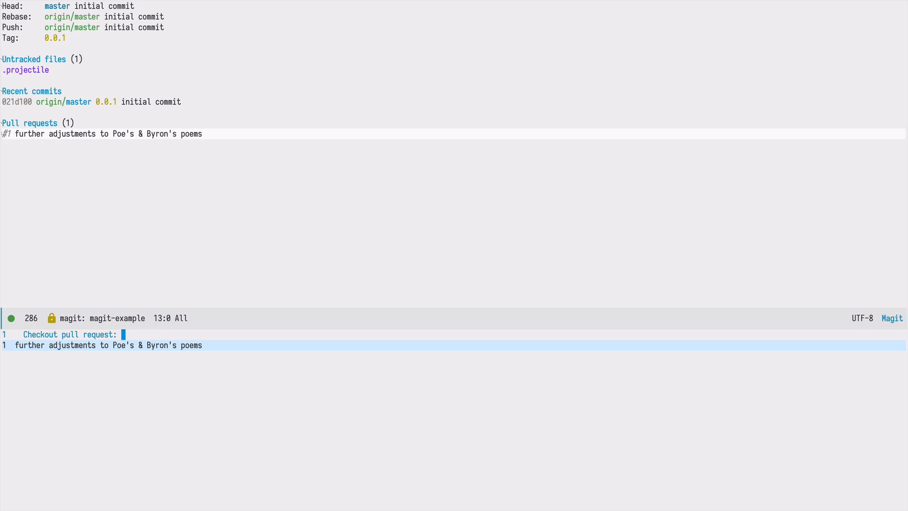
Step: Check out pull request #1 onto the local profanity branch
key("Return")
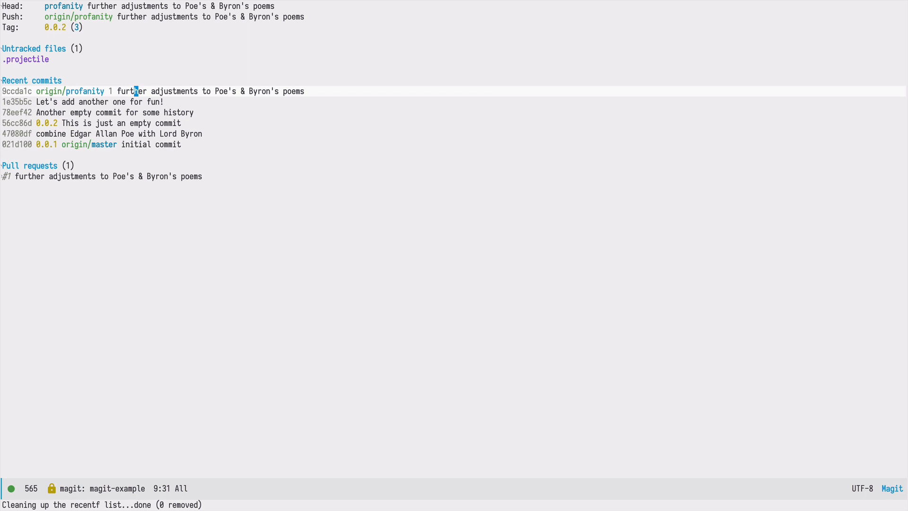
Step: Merge the profanity branch into master with Magit's merge command
key("m")
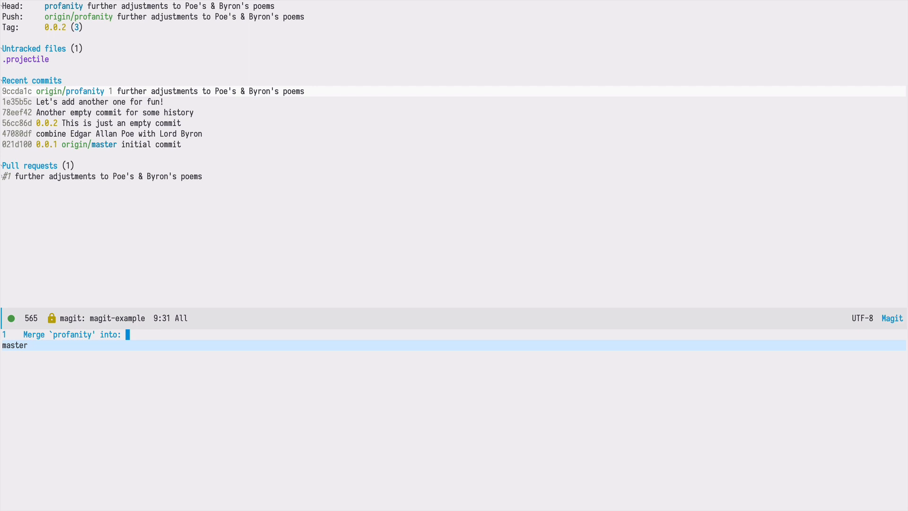
key("Return")
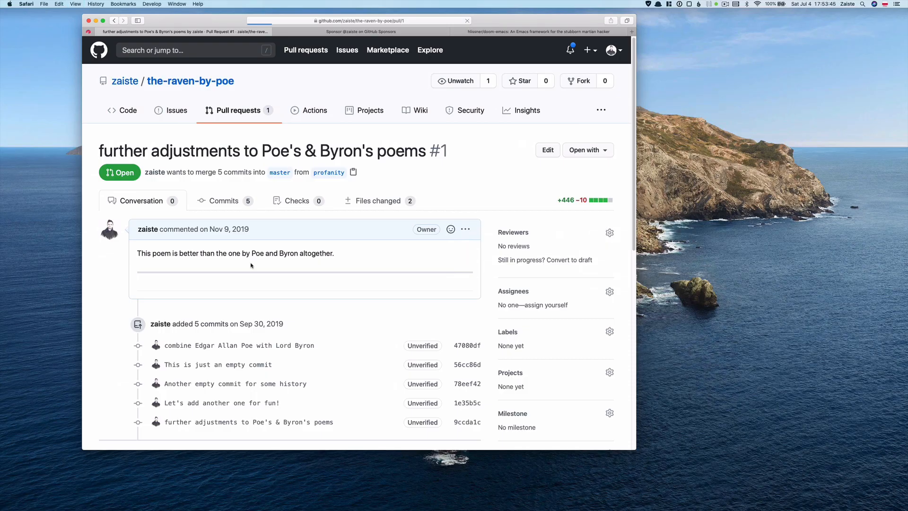
mouse_move(274, 291)
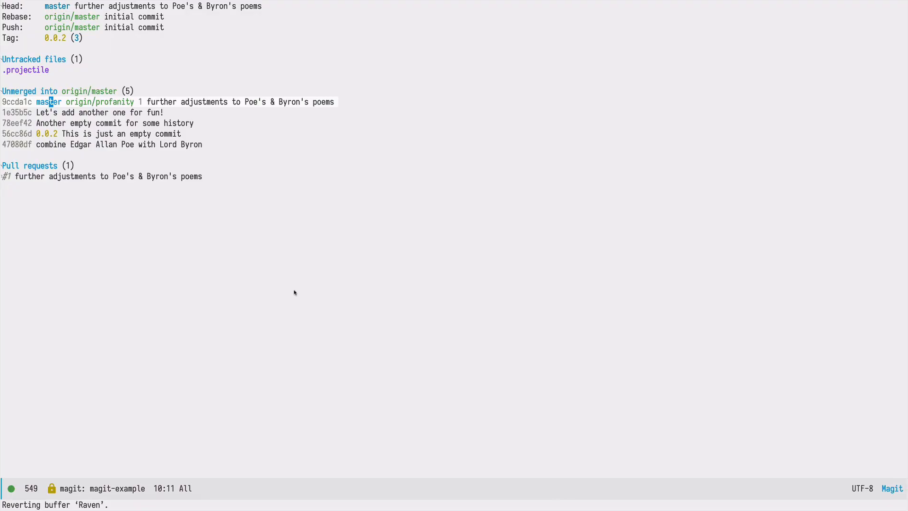
Step: Push the updated master branch to origin/master
key("P")
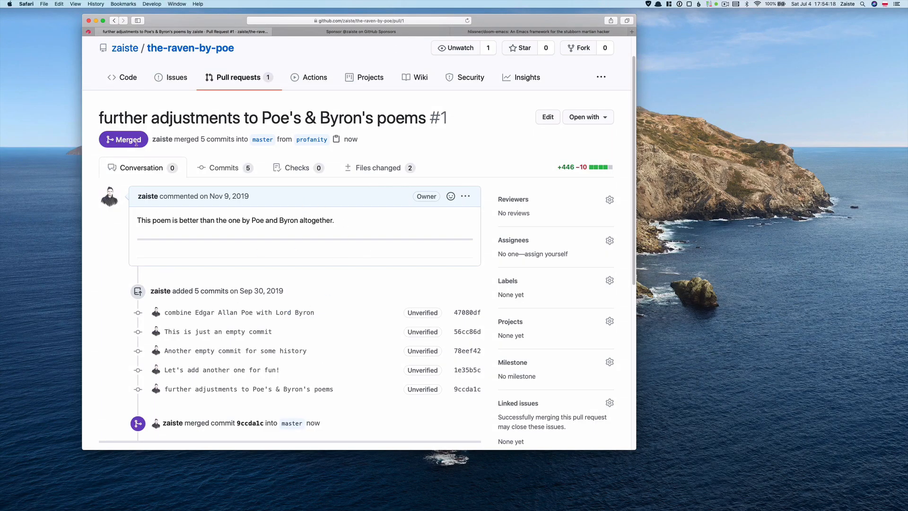
mouse_move(209, 269)
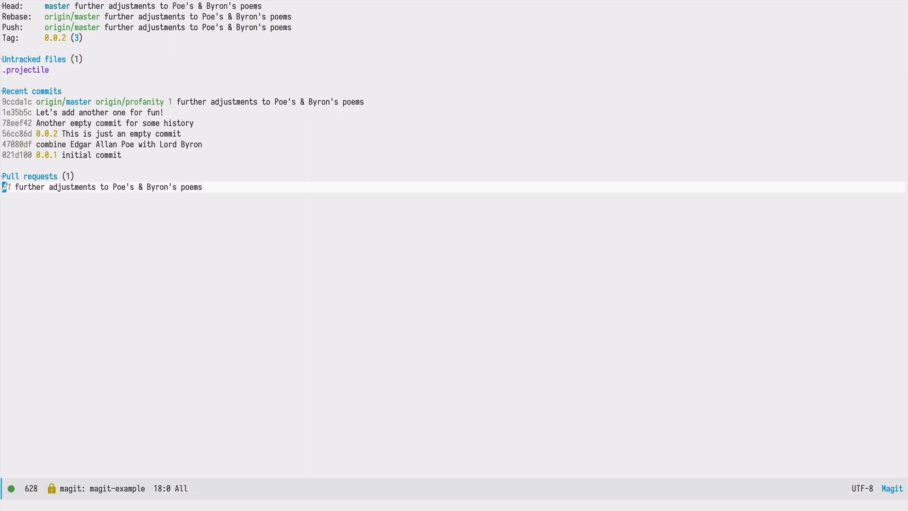
Step: Filter the M-x command prompt with 'forge' to list Forge commands
type("forge")
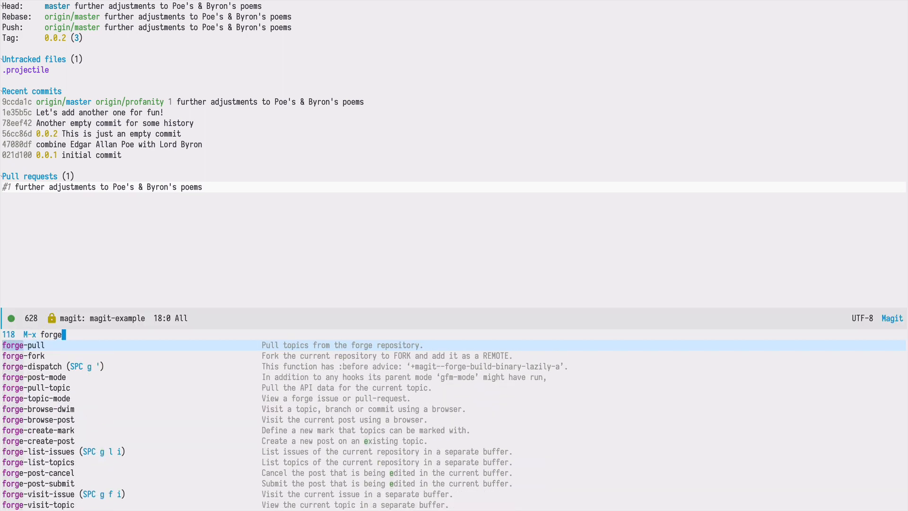